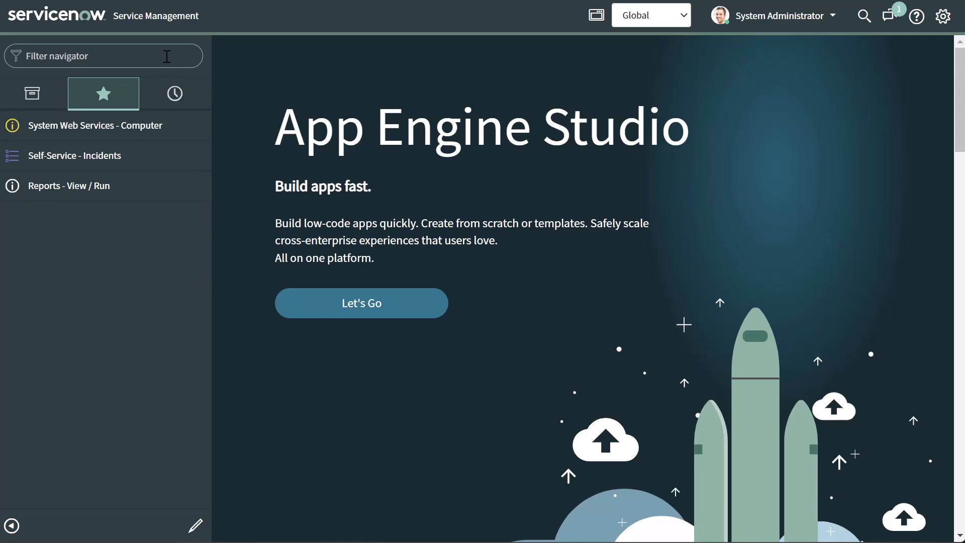
# Filter the navigator for 'number' and open System Definition > Number Maintenance
pyautogui.write('number')
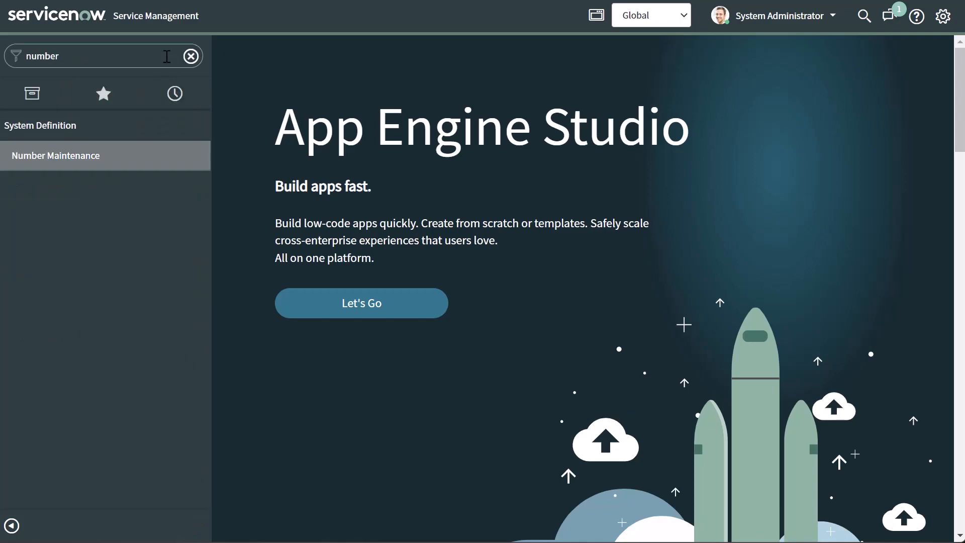
pyautogui.moveTo(143, 129)
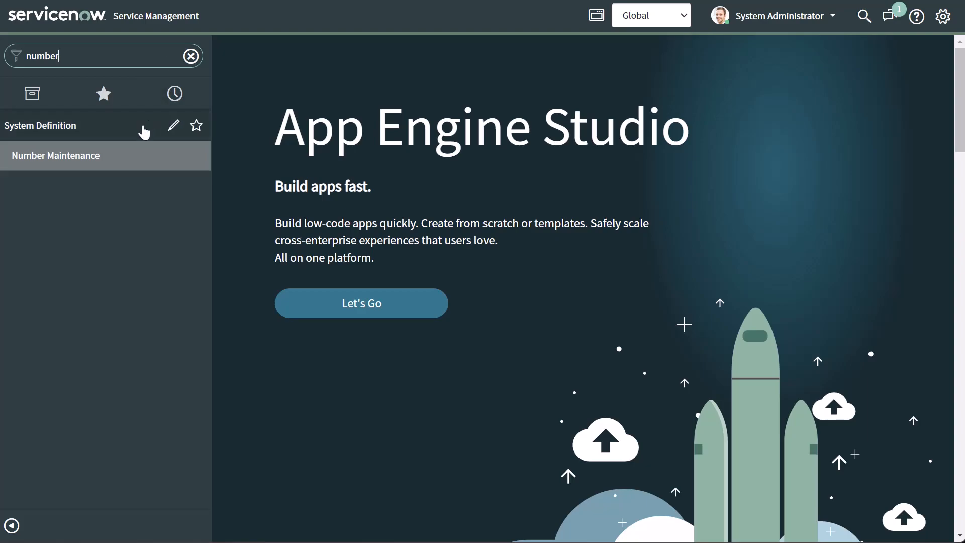
pyautogui.moveTo(55, 155)
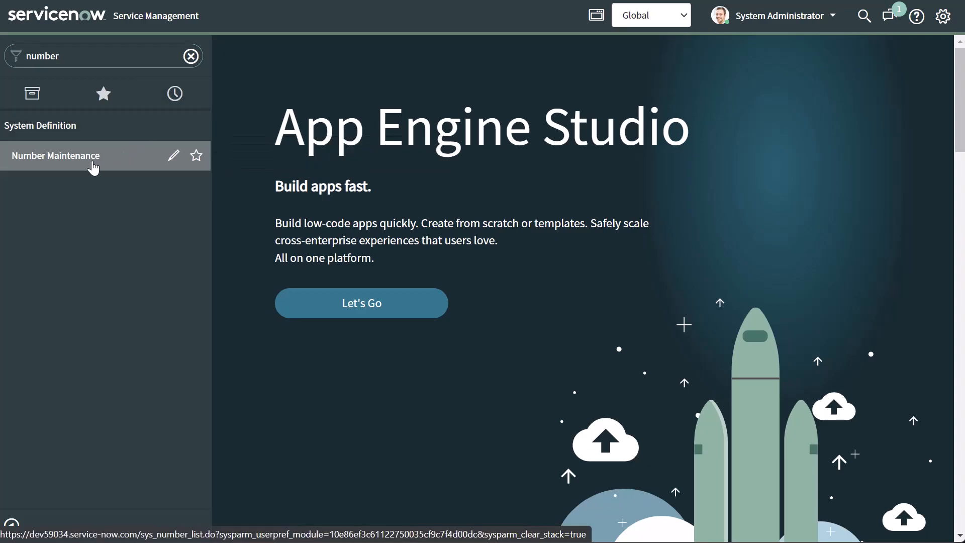
pyautogui.click(55, 156)
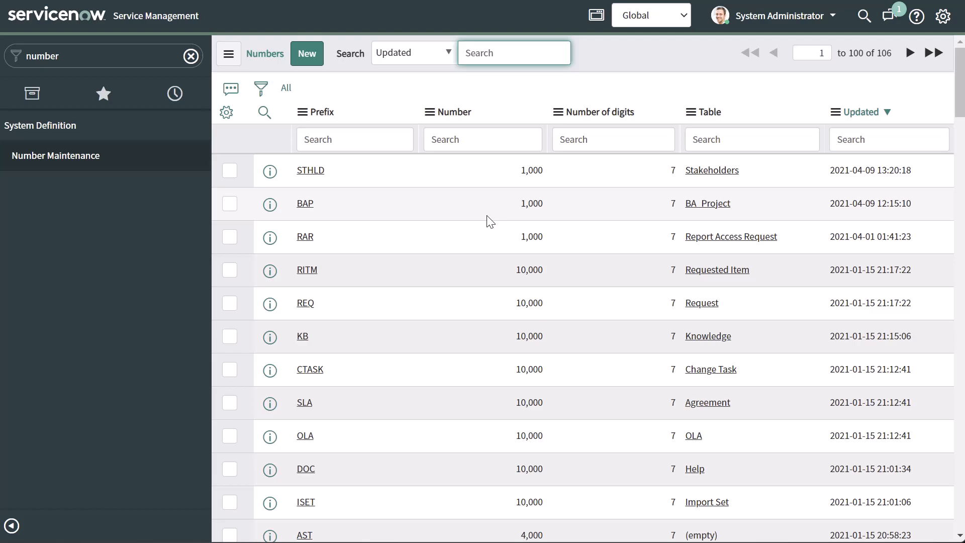
pyautogui.click(514, 52)
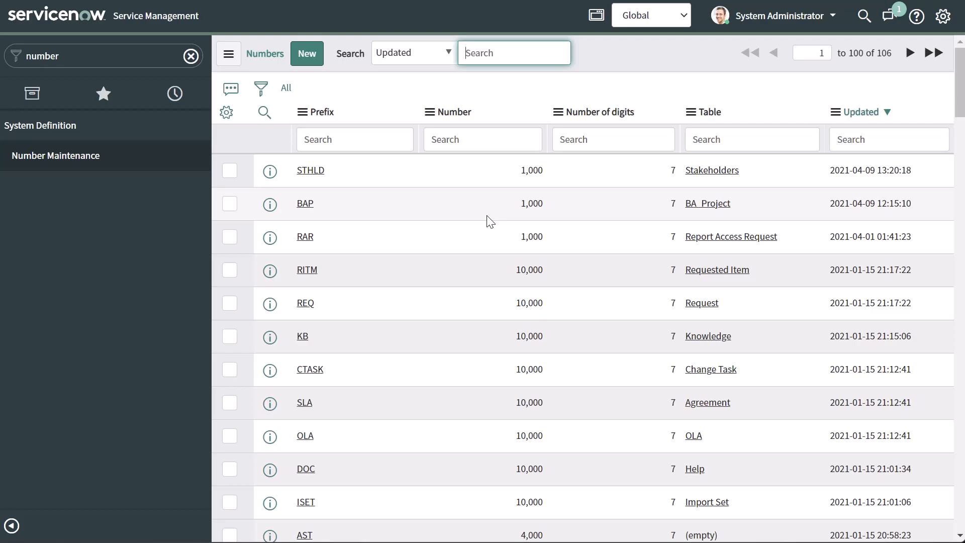
pyautogui.moveTo(485, 235)
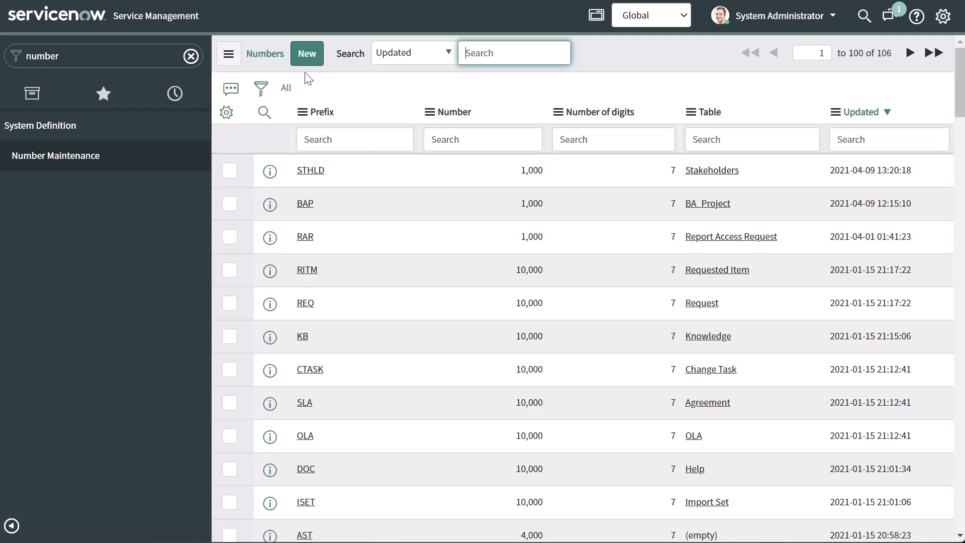
# Fill in a new number record: Invoices table, prefix INV, starting number 8000
pyautogui.click(307, 53)
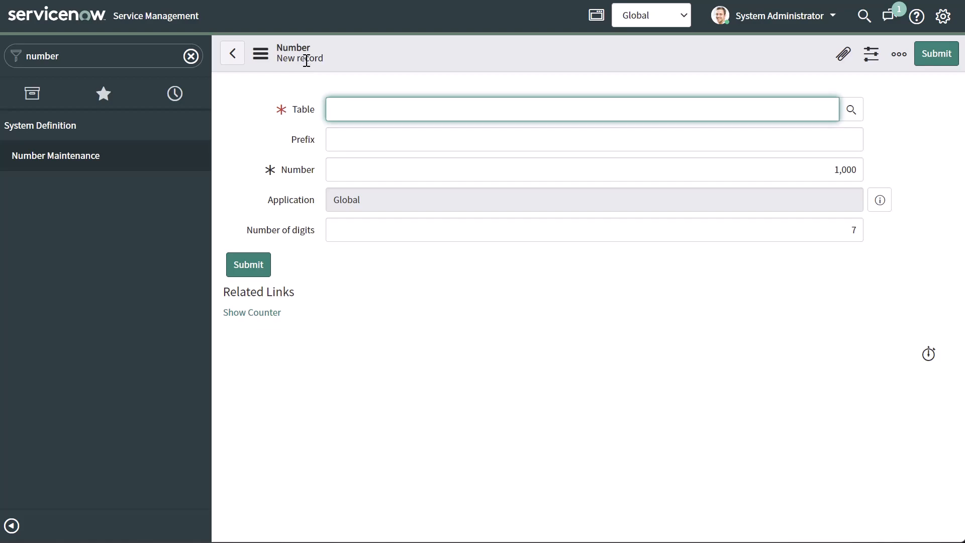
pyautogui.click(582, 109)
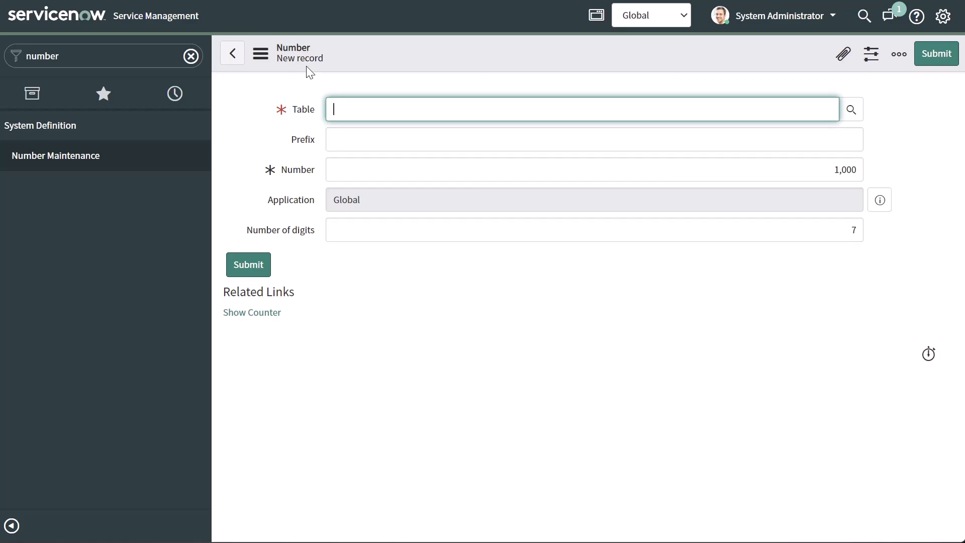
pyautogui.moveTo(493, 343)
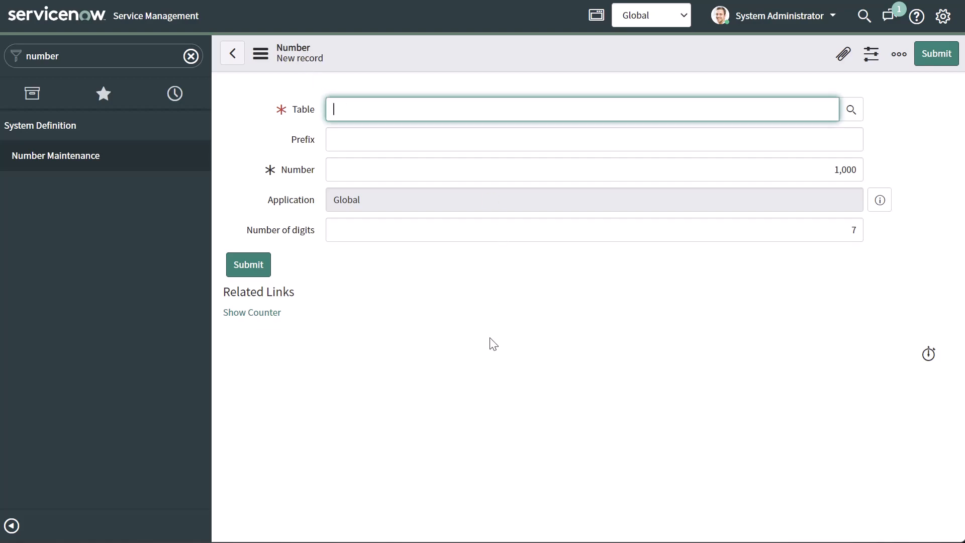
pyautogui.write('invoices')
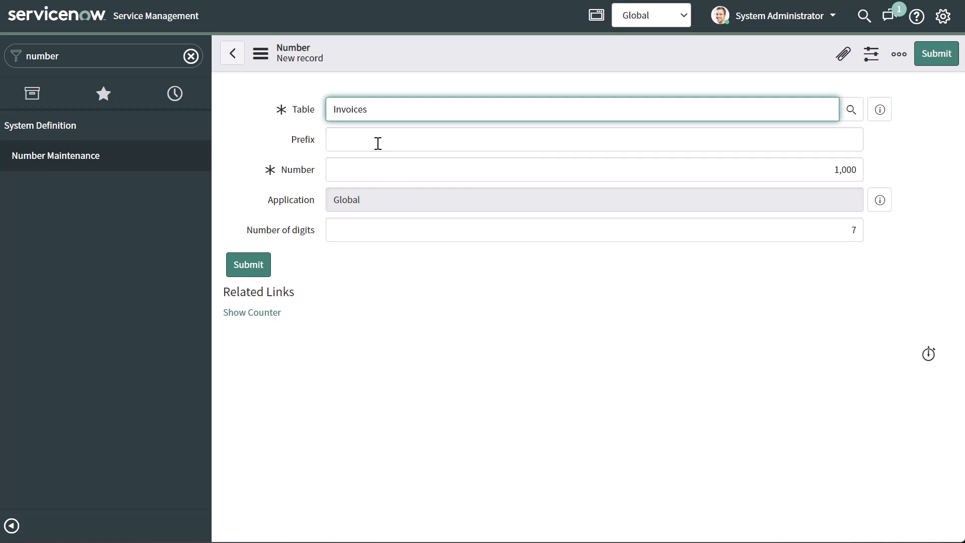
pyautogui.click(593, 139)
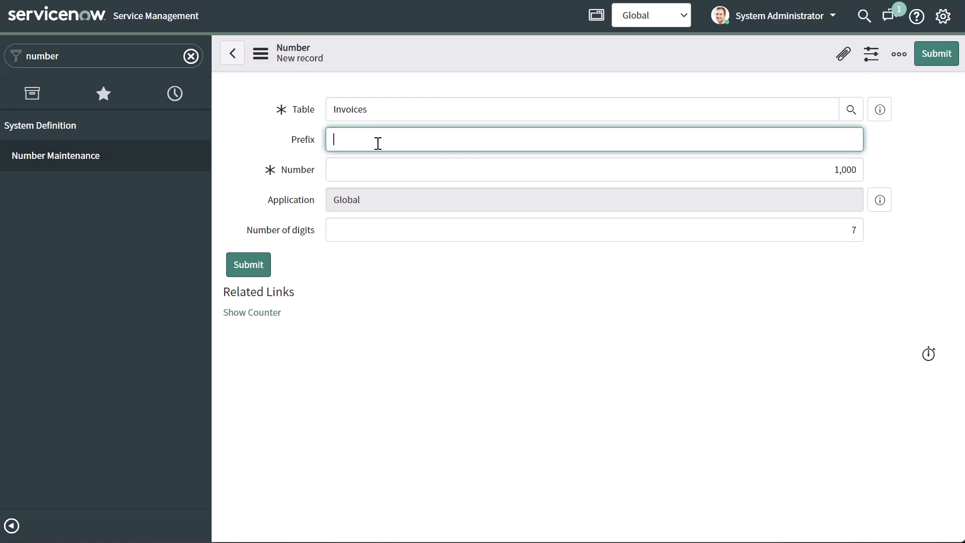
pyautogui.write('INC')
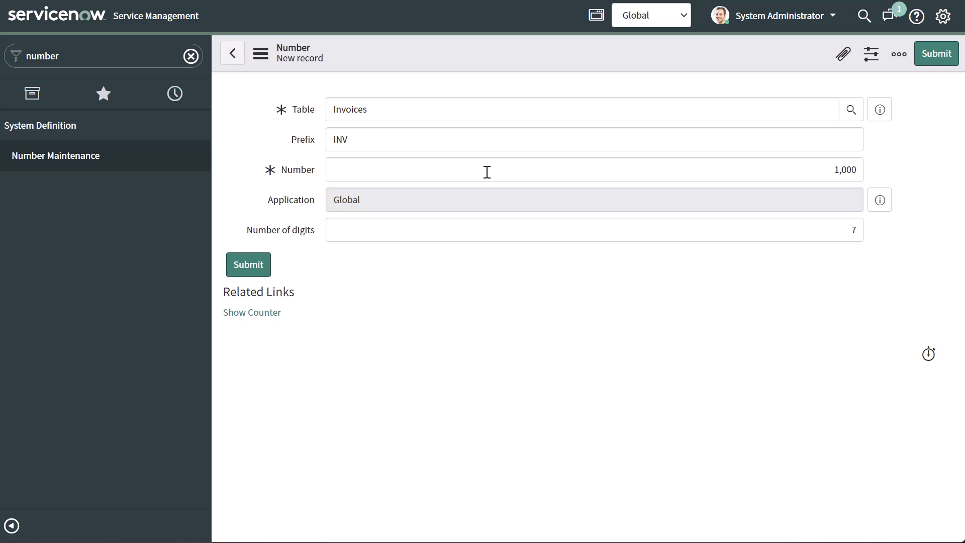
pyautogui.moveTo(829, 166)
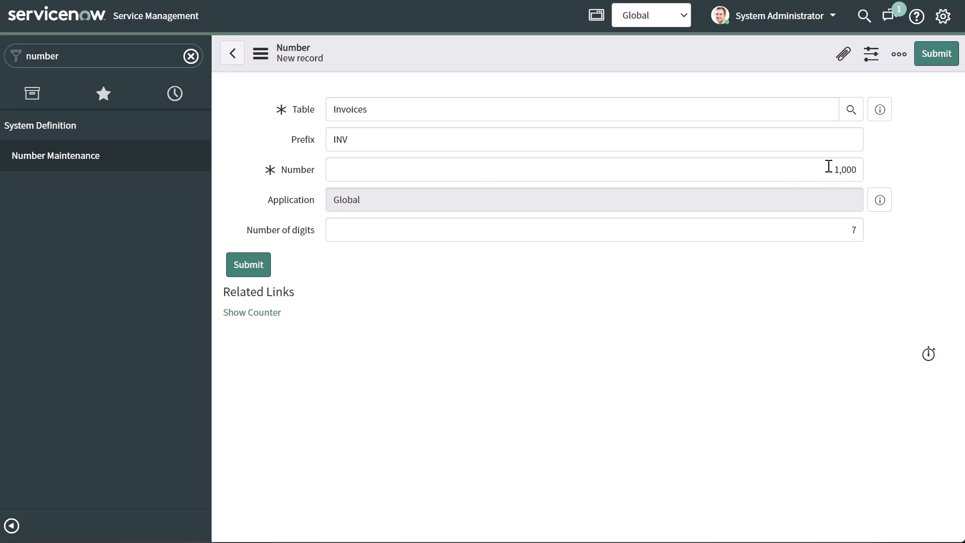
pyautogui.write('800')
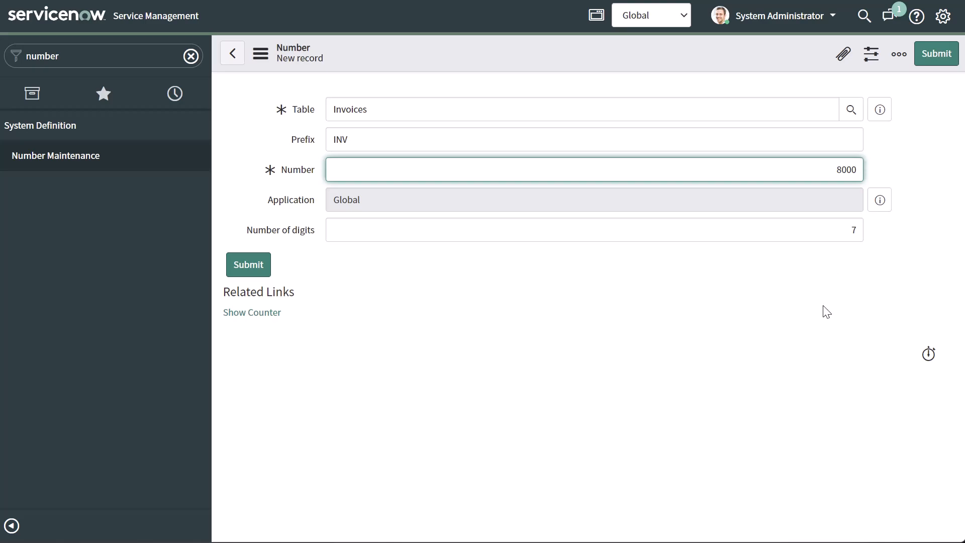
pyautogui.moveTo(815, 328)
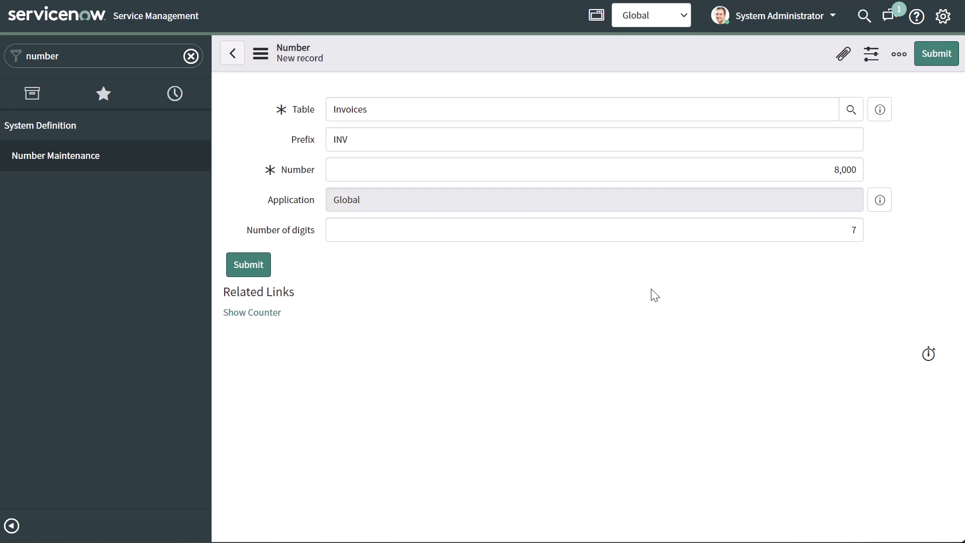
pyautogui.moveTo(779, 291)
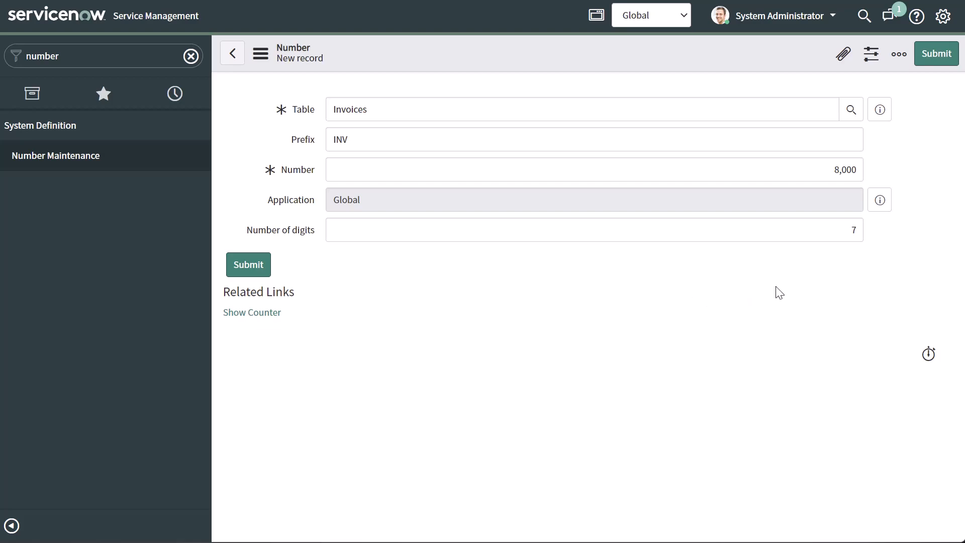
pyautogui.moveTo(855, 253)
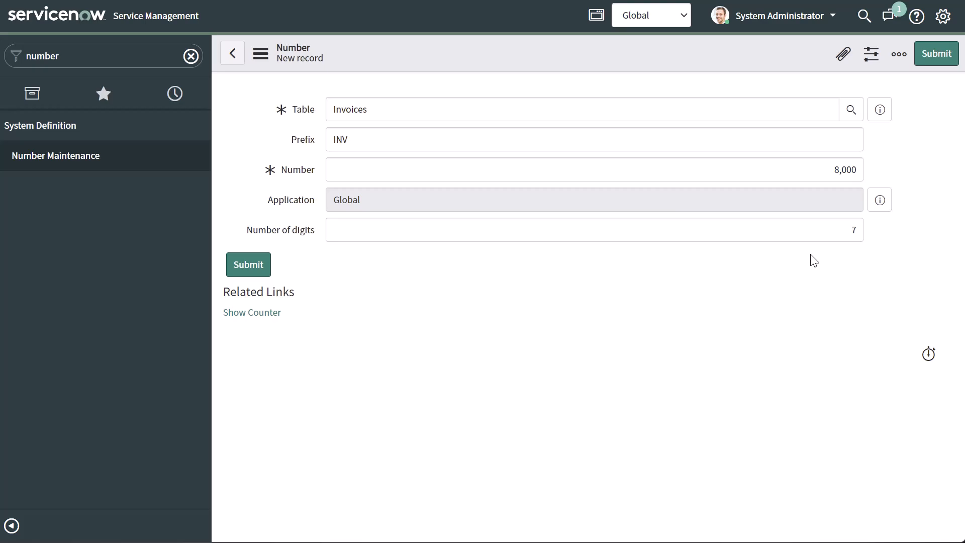
# Submit the INV Invoices numbering record and reopen it from the Numbers list
pyautogui.click(248, 264)
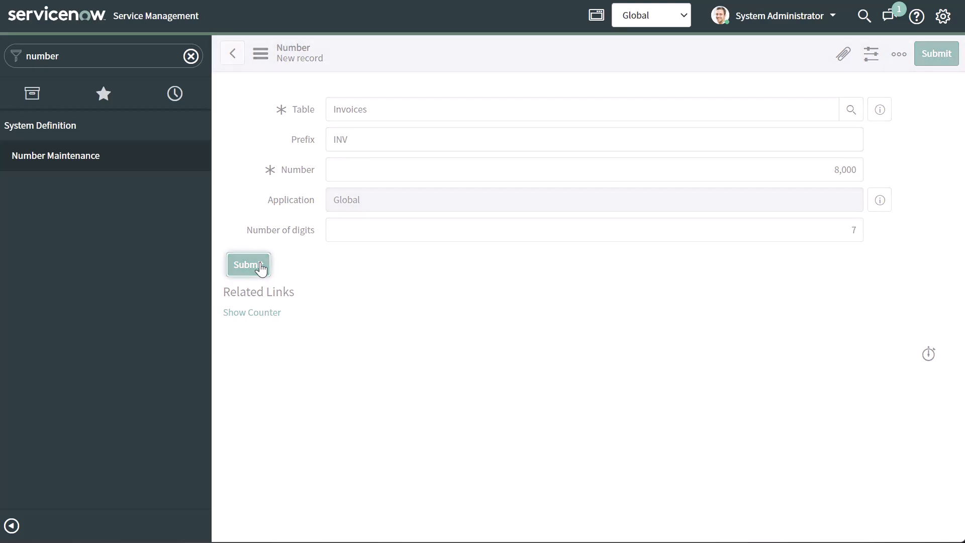
pyautogui.click(248, 264)
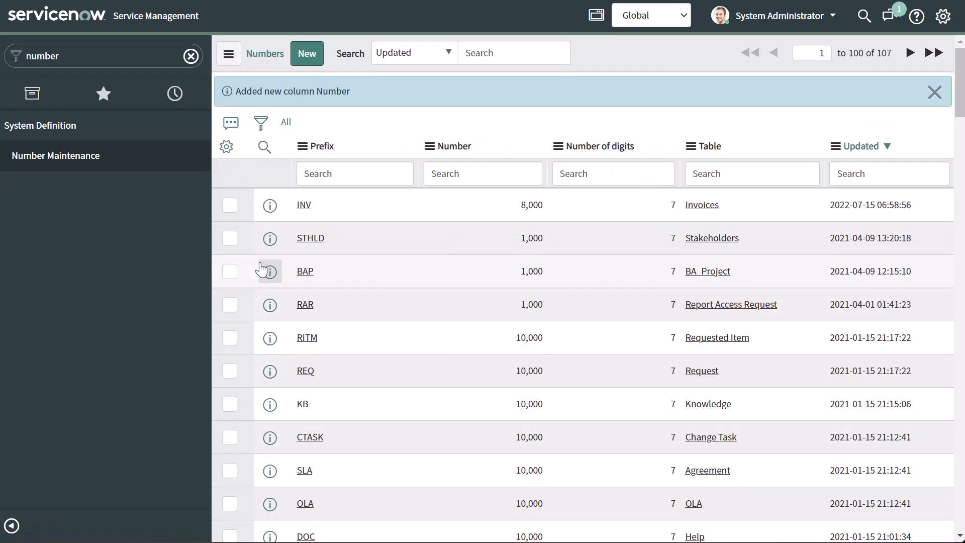
pyautogui.moveTo(335, 132)
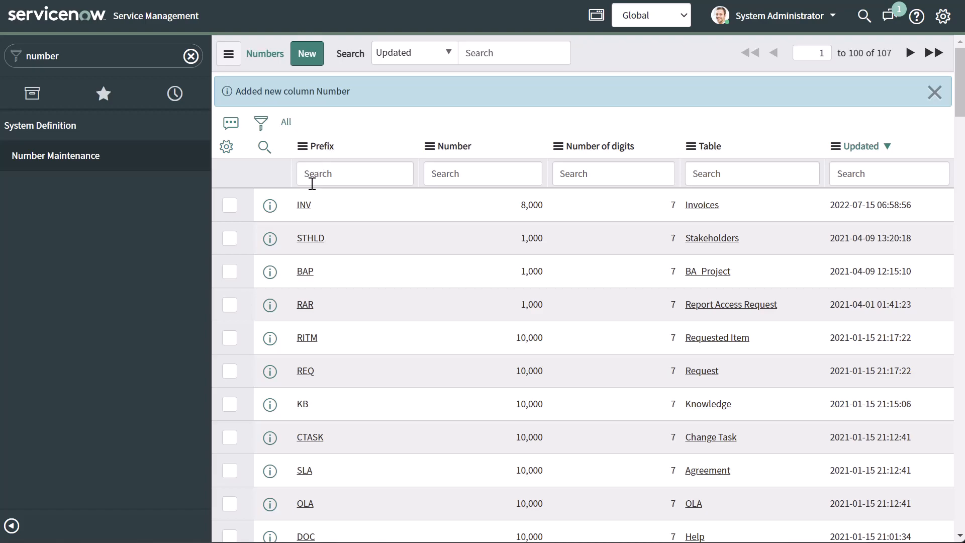
pyautogui.click(302, 205)
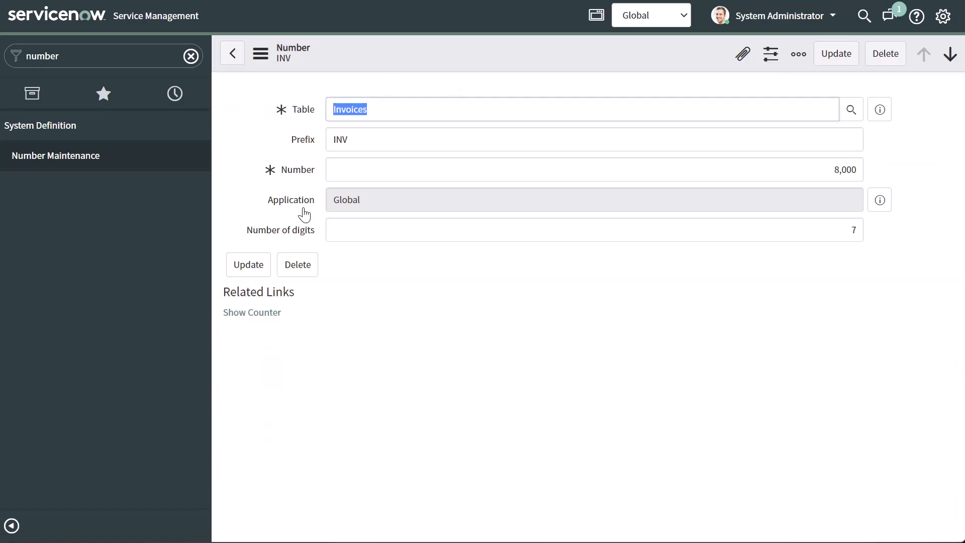
pyautogui.click(582, 109)
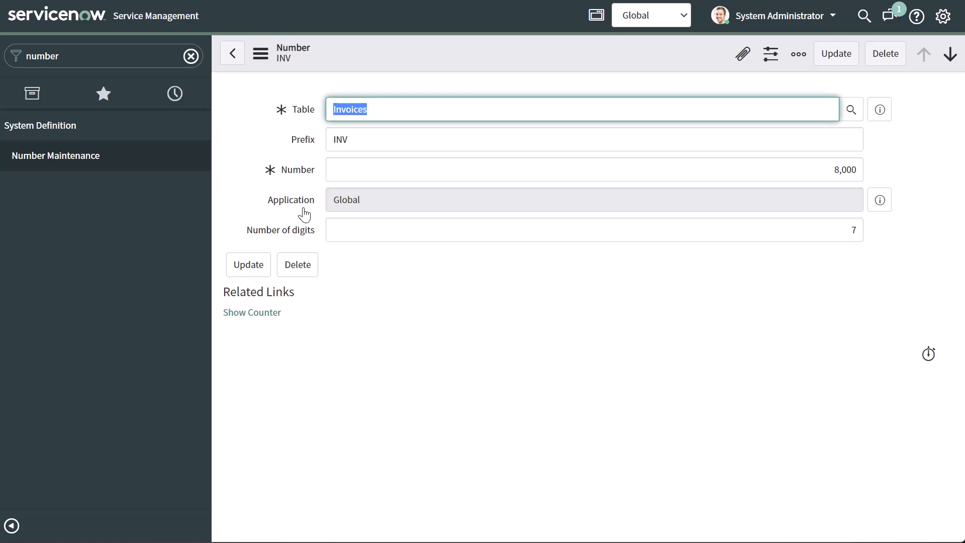
pyautogui.moveTo(880, 109)
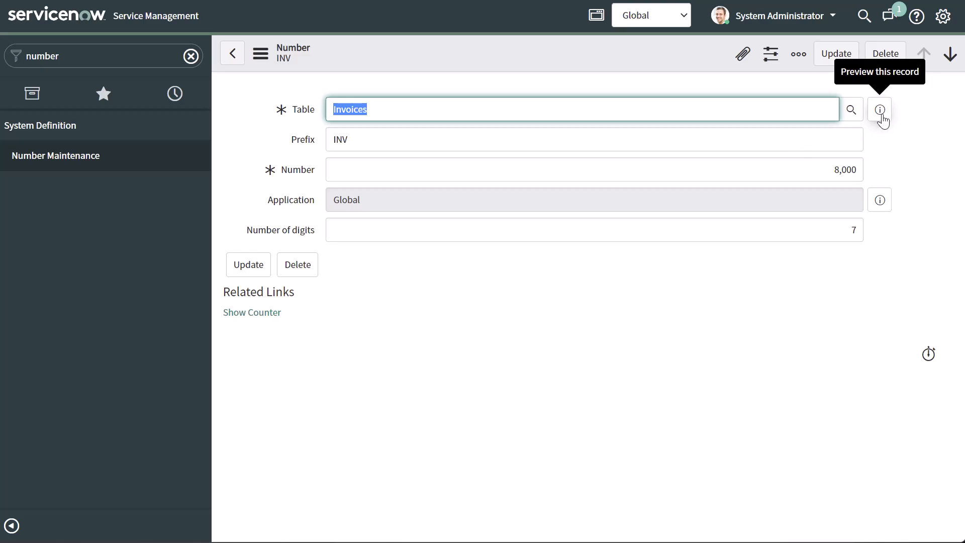
# Open the Invoices table definition and scroll down to its auto-numbered Number column
pyautogui.click(879, 110)
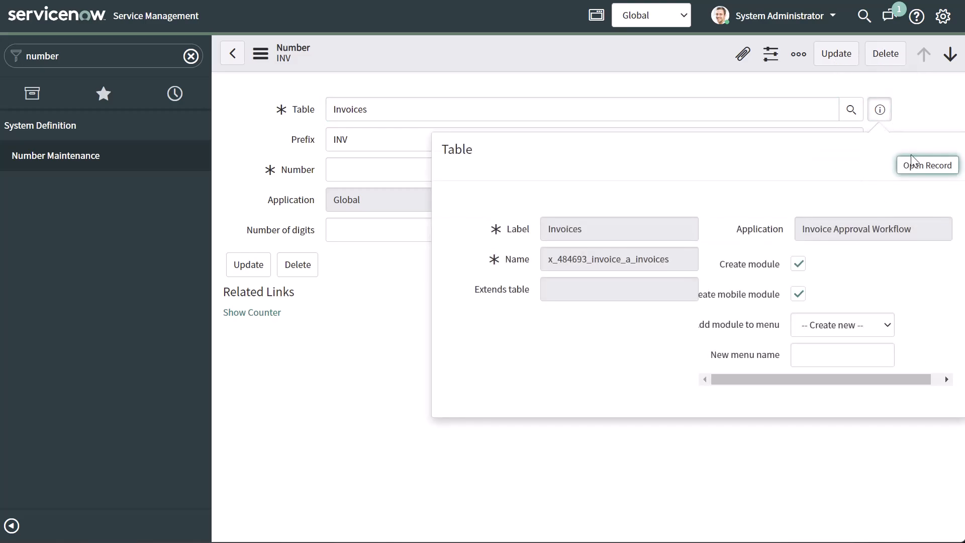
pyautogui.click(927, 164)
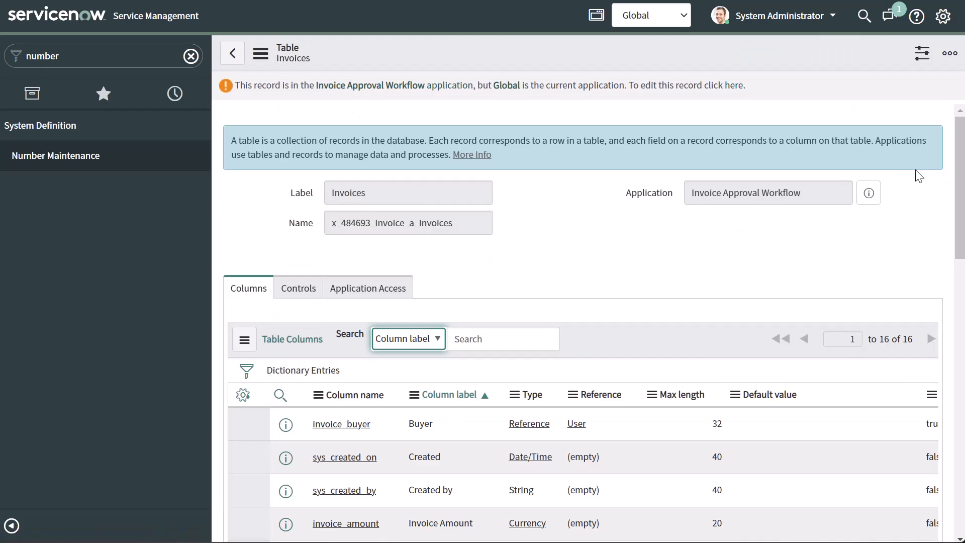
pyautogui.scroll(-3)
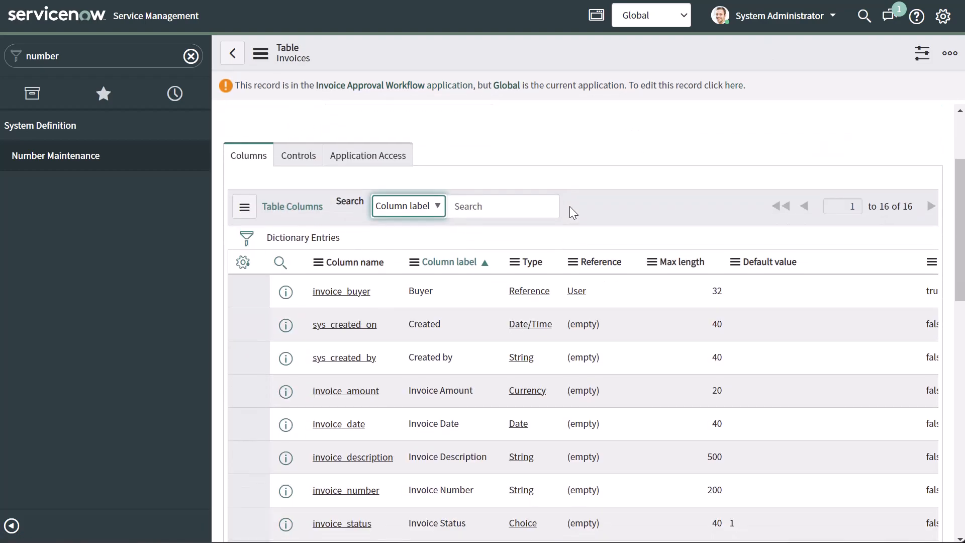
pyautogui.scroll(-3)
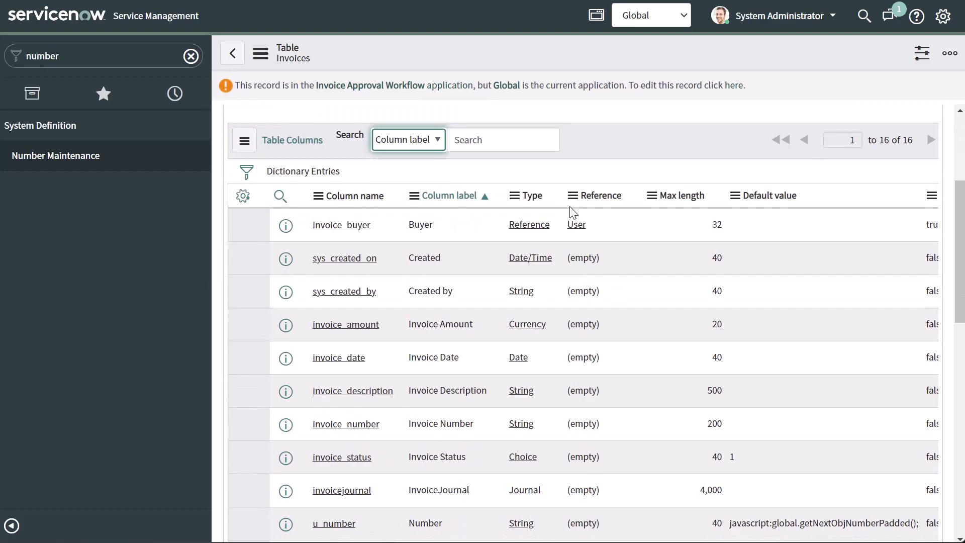
pyautogui.scroll(-3)
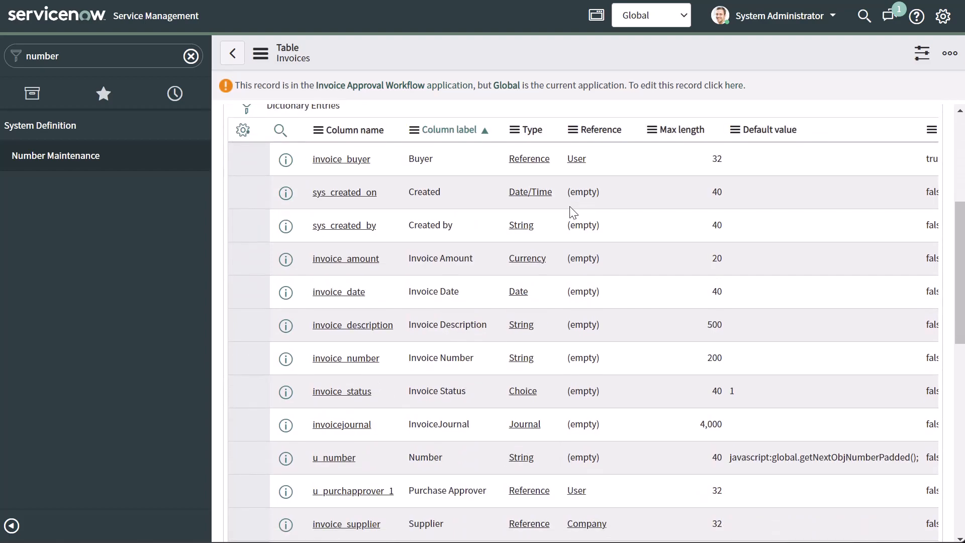
pyautogui.moveTo(363, 447)
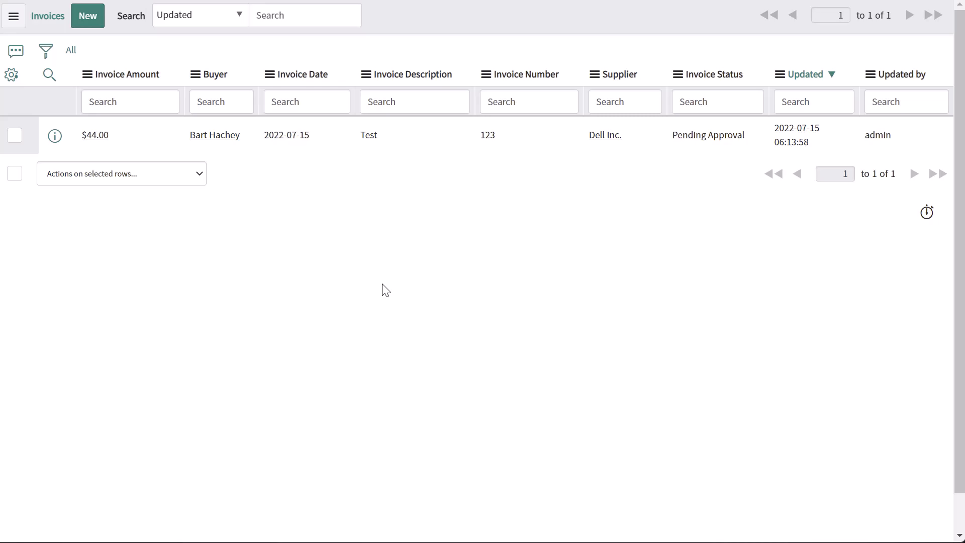
# Open two new invoice forms, confirming numbers INV0800002 then INV0800003
pyautogui.click(87, 15)
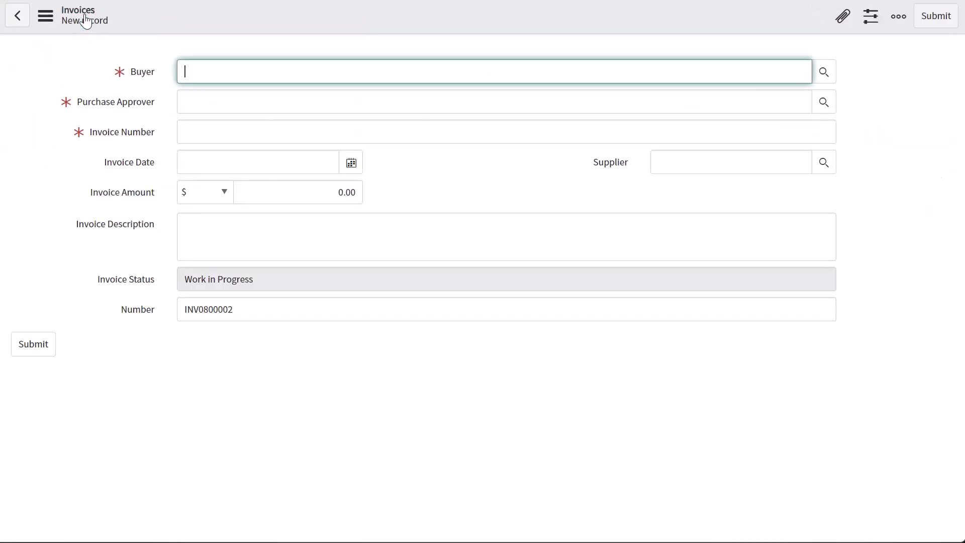
pyautogui.click(493, 71)
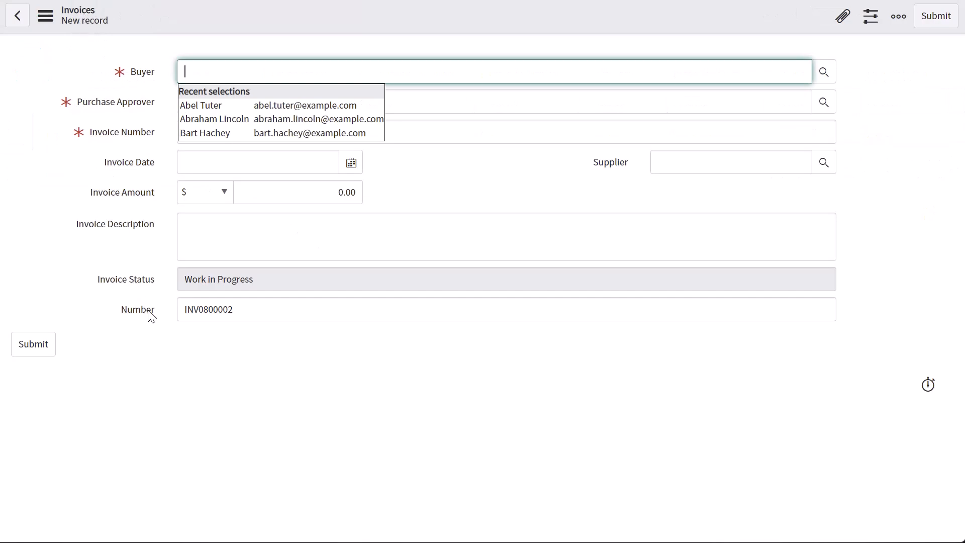
pyautogui.moveTo(159, 338)
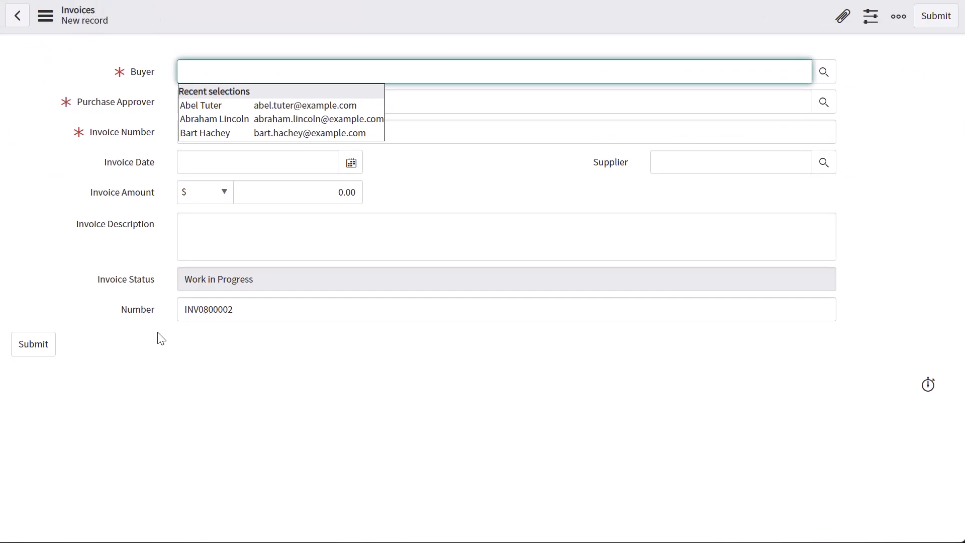
pyautogui.moveTo(194, 332)
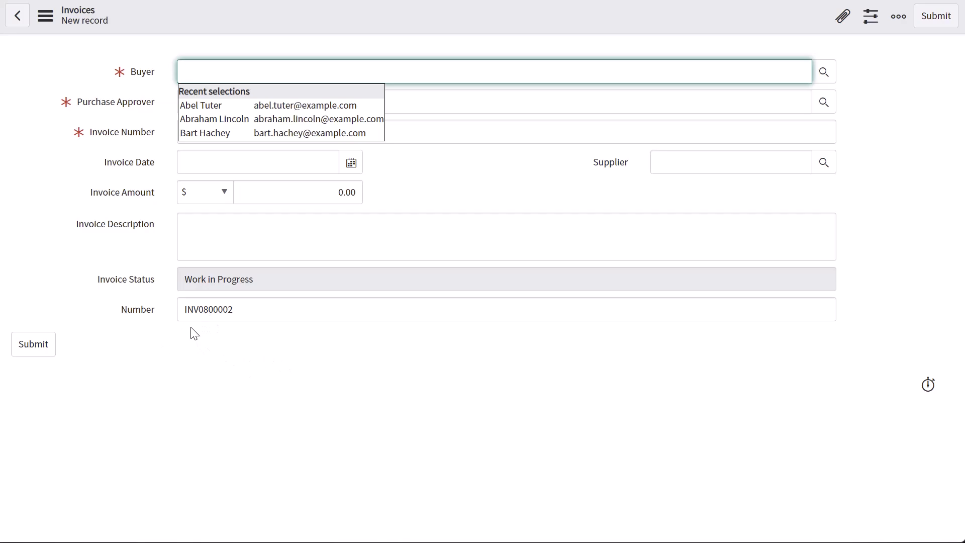
pyautogui.moveTo(203, 327)
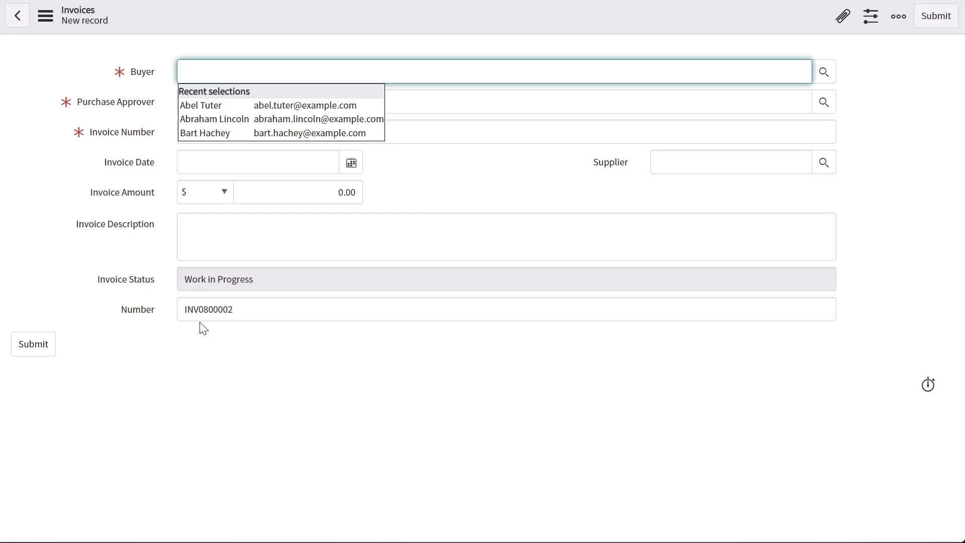
pyautogui.moveTo(233, 320)
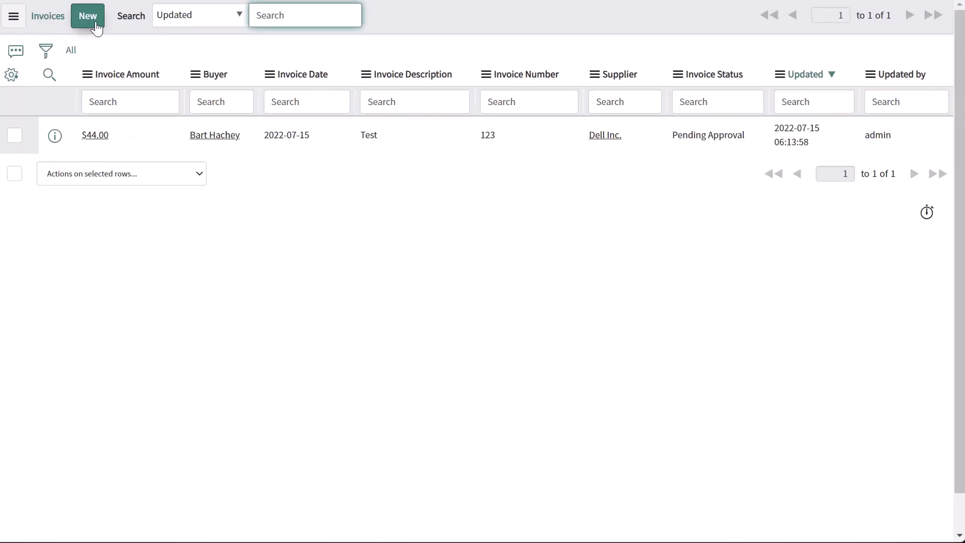
pyautogui.click(87, 15)
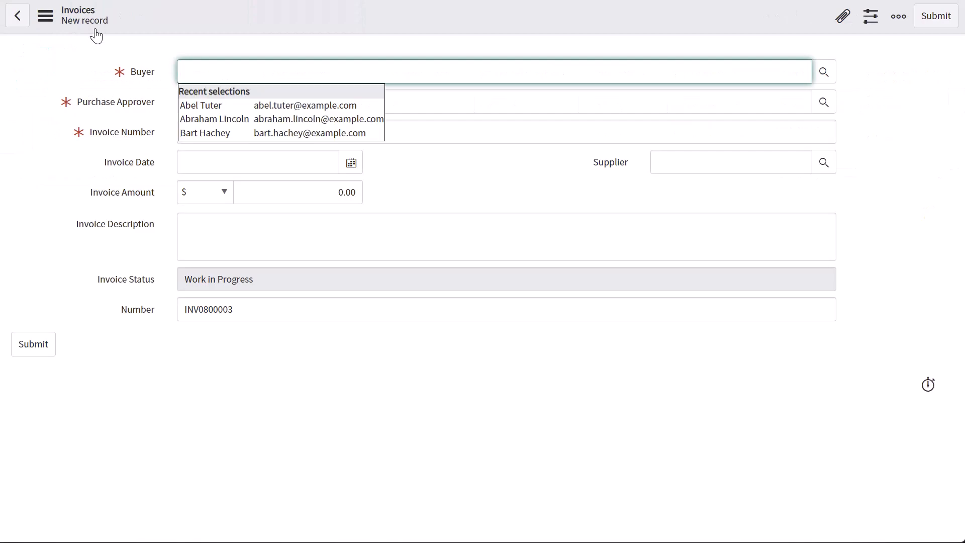
pyautogui.moveTo(263, 334)
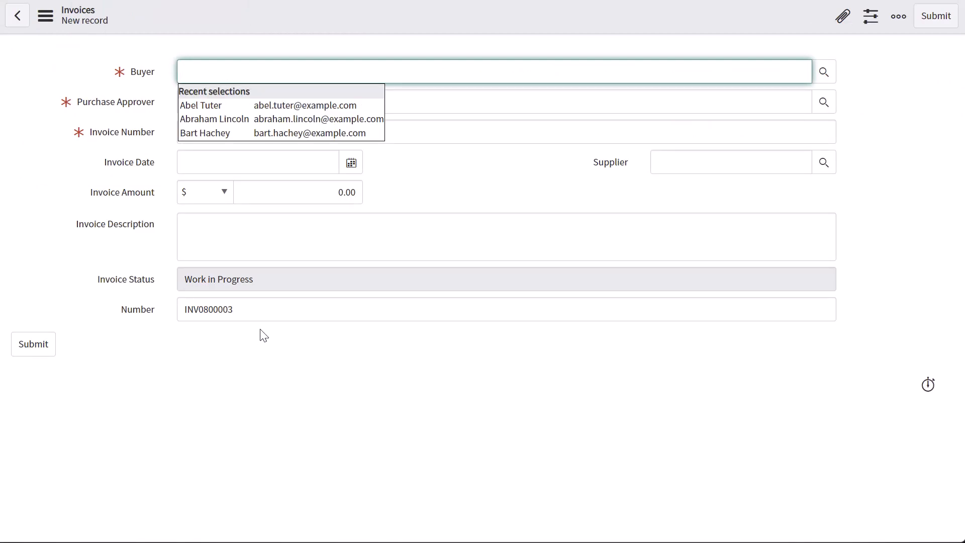